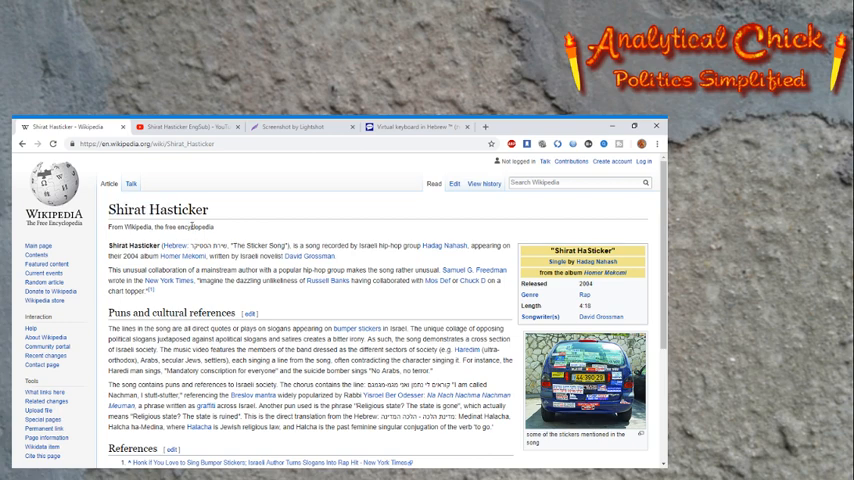
# - Scroll the article down to its References and External links, then switch to the YouTube video tab
pyautogui.doubleClick(188, 210)
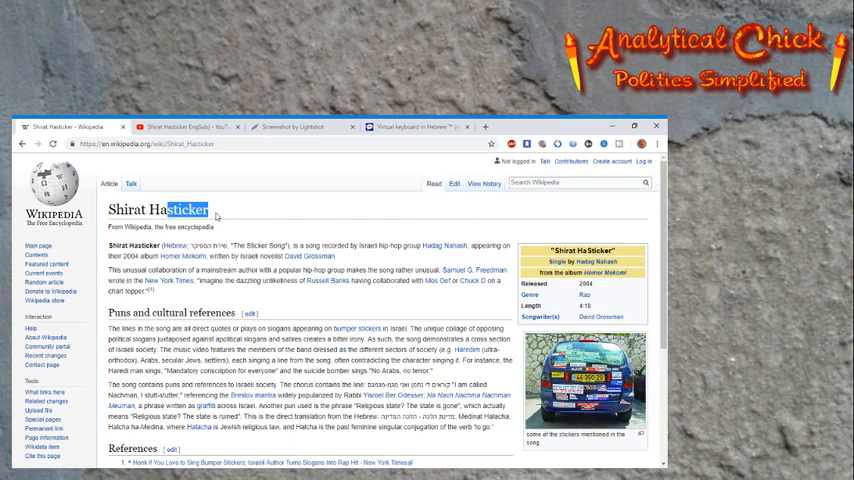
pyautogui.click(210, 208)
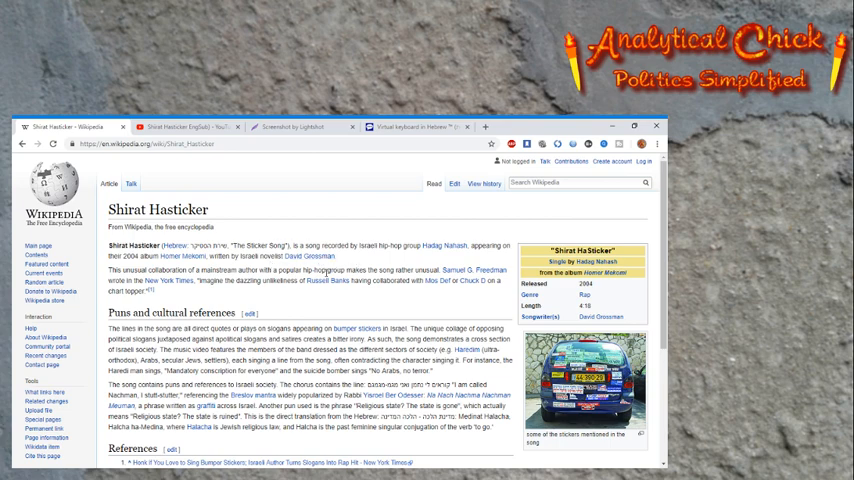
pyautogui.moveTo(436, 374)
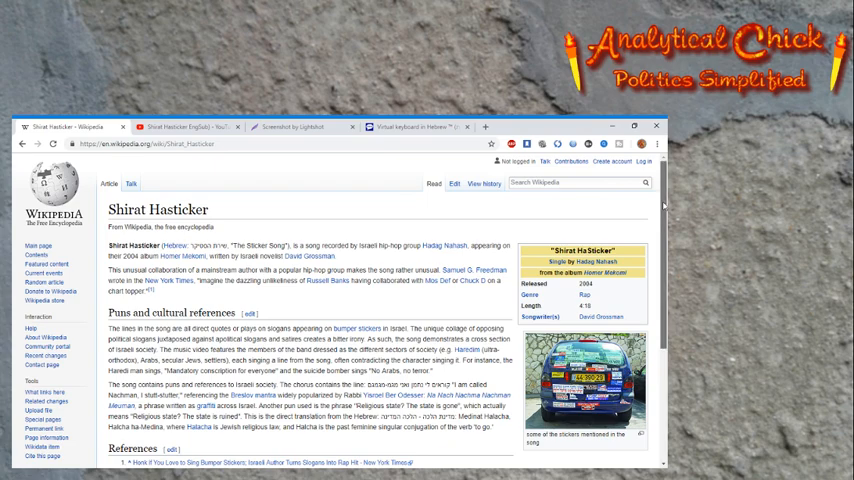
pyautogui.scroll(-3)
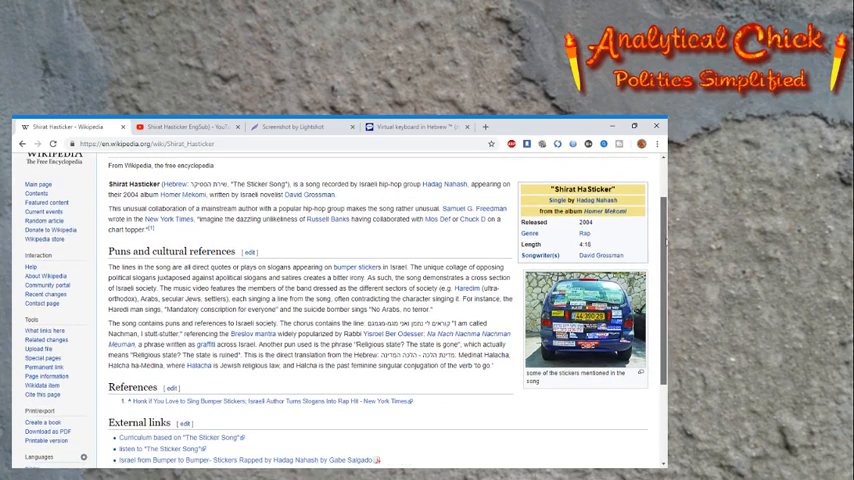
pyautogui.scroll(-3)
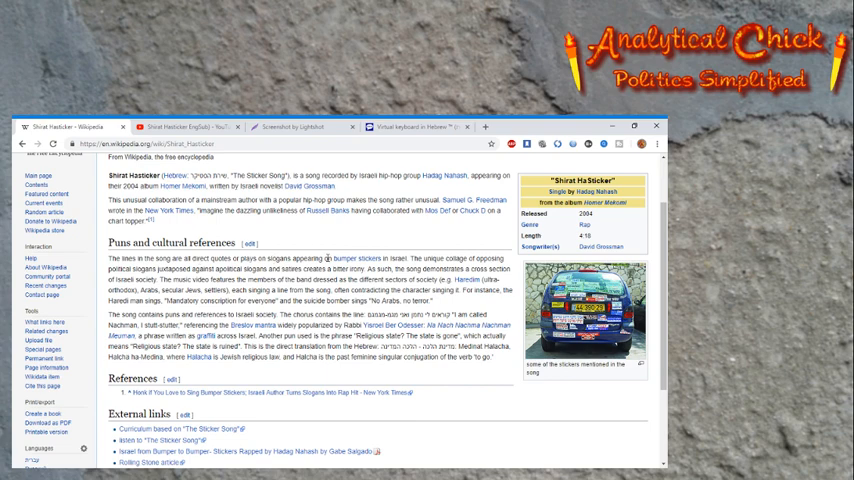
pyautogui.moveTo(356, 256)
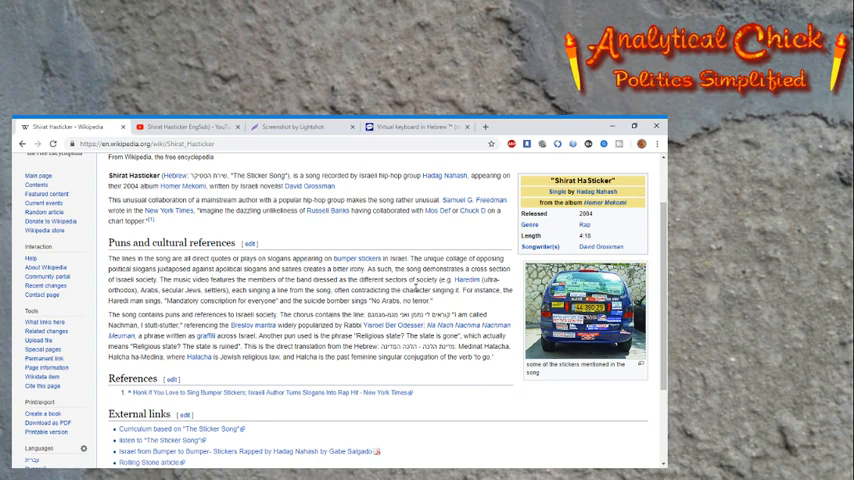
pyautogui.moveTo(216, 236)
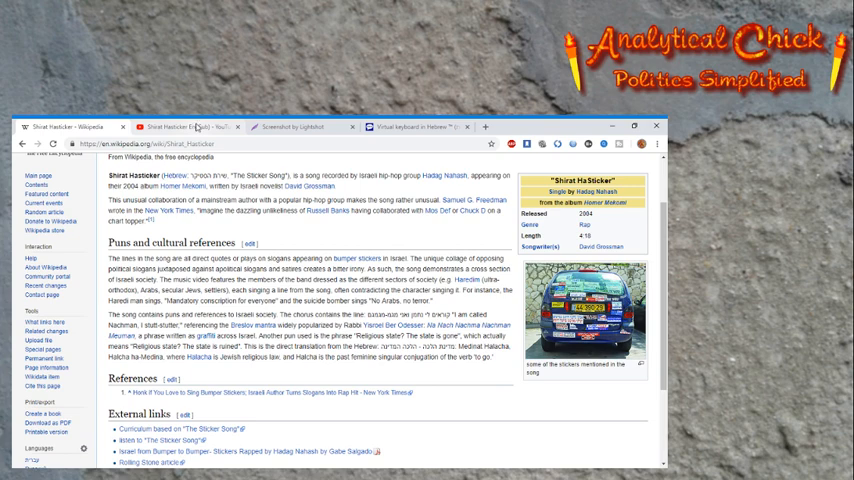
pyautogui.click(184, 128)
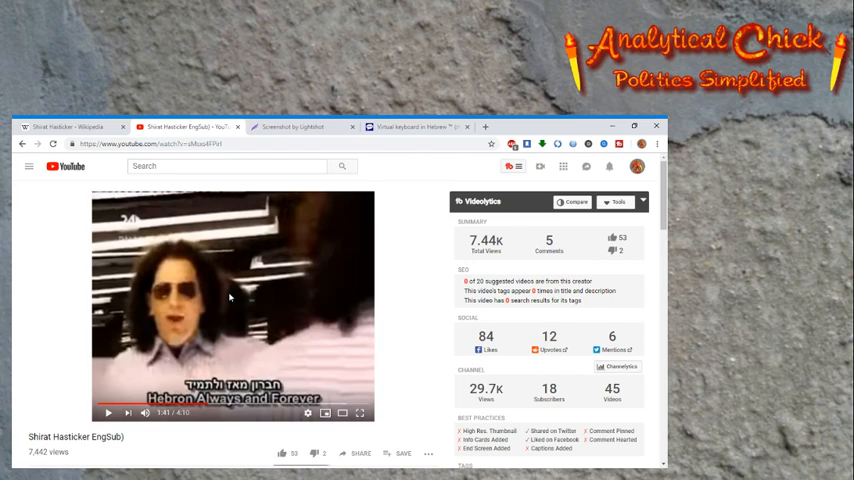
pyautogui.moveTo(108, 412)
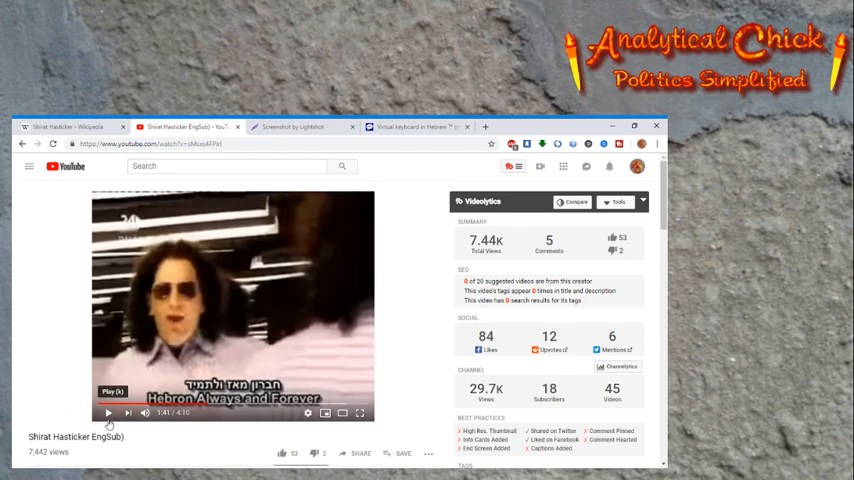
# - Start playback of the subtitled Shirat Hasticker music video
pyautogui.click(108, 412)
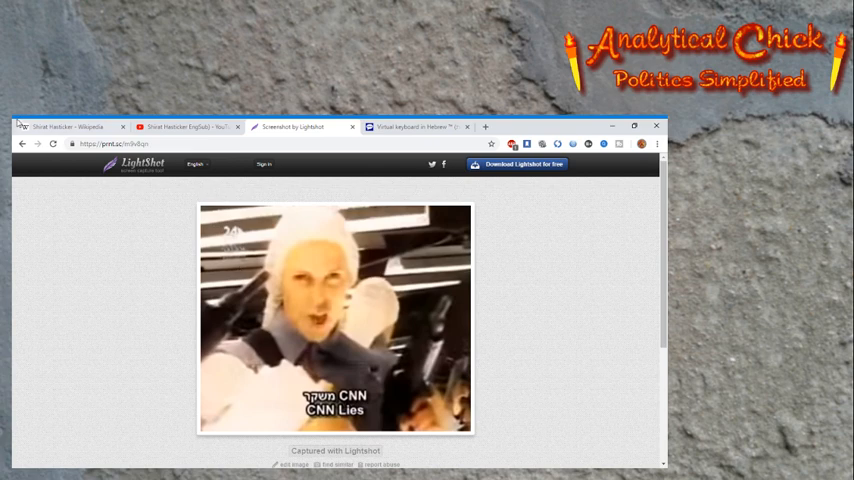
# - Return from the Lightshot 'CNN Lies' screenshot to the Wikipedia article tab
pyautogui.click(76, 128)
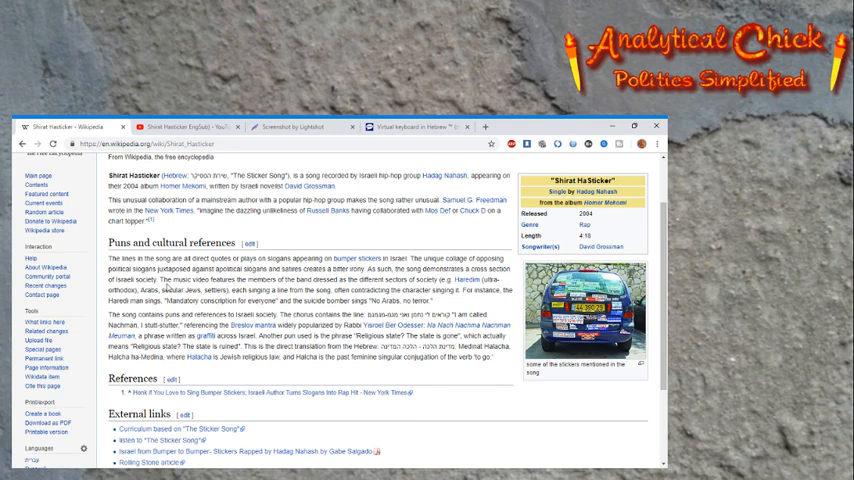
pyautogui.moveTo(422, 298)
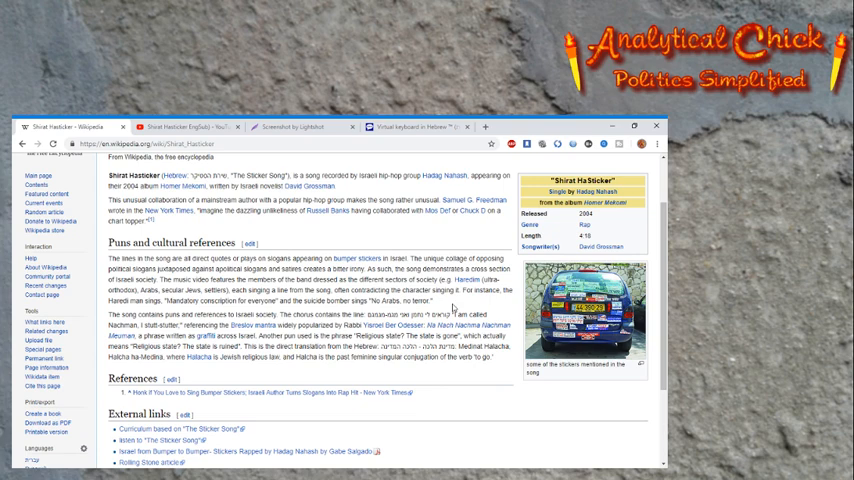
pyautogui.moveTo(454, 308)
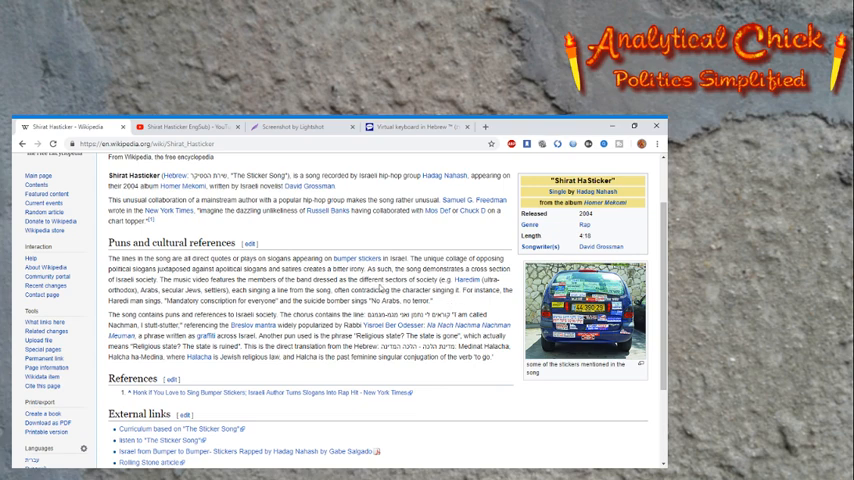
pyautogui.moveTo(472, 308)
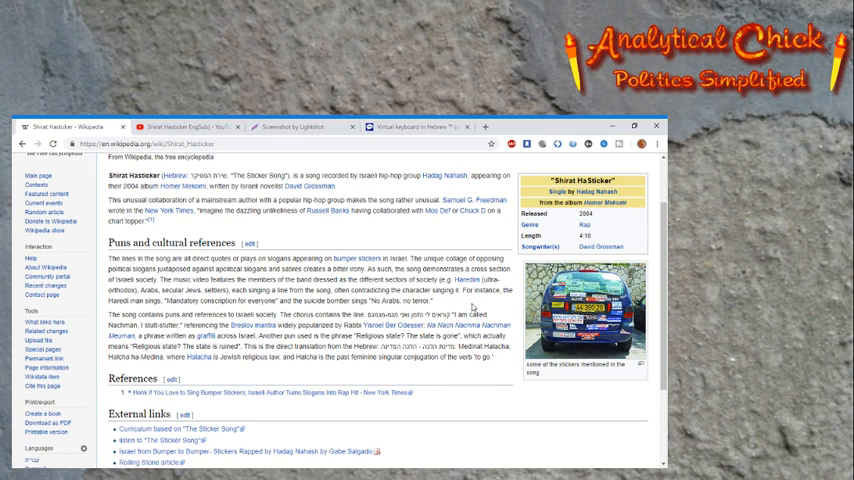
pyautogui.moveTo(472, 304)
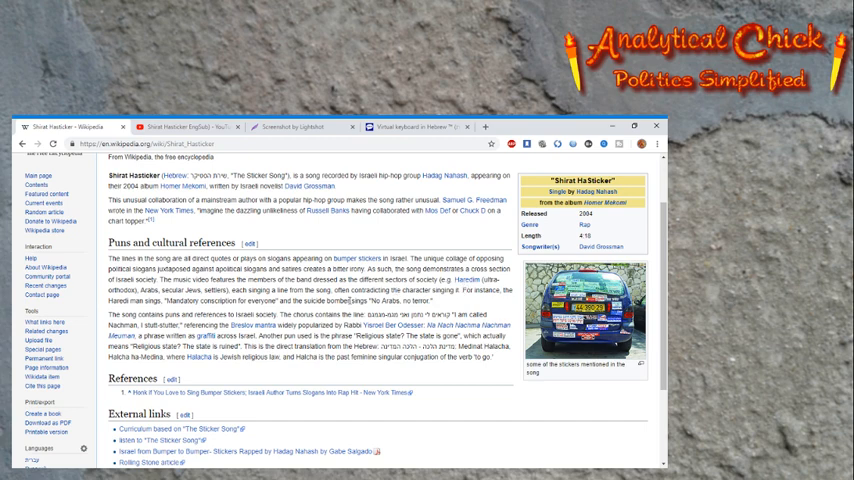
pyautogui.moveTo(448, 384)
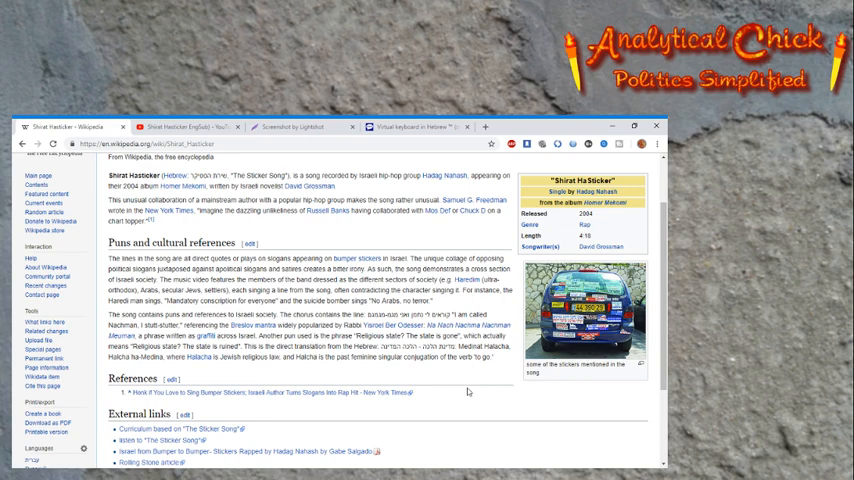
pyautogui.moveTo(468, 392)
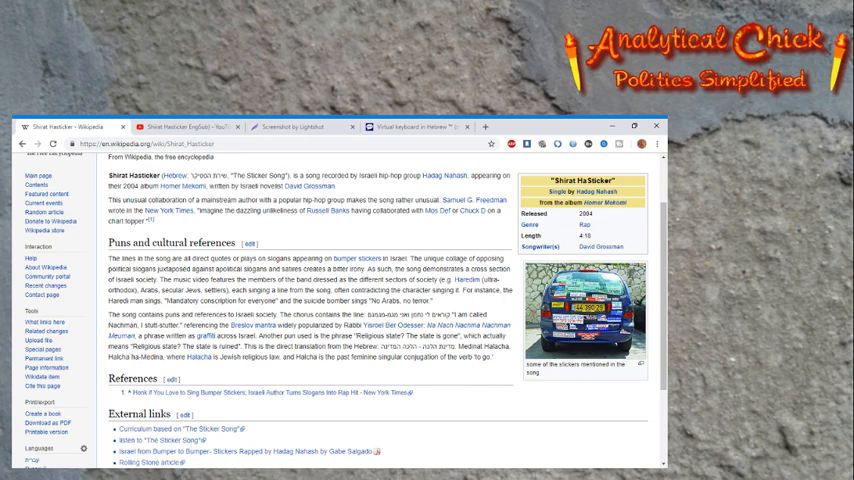